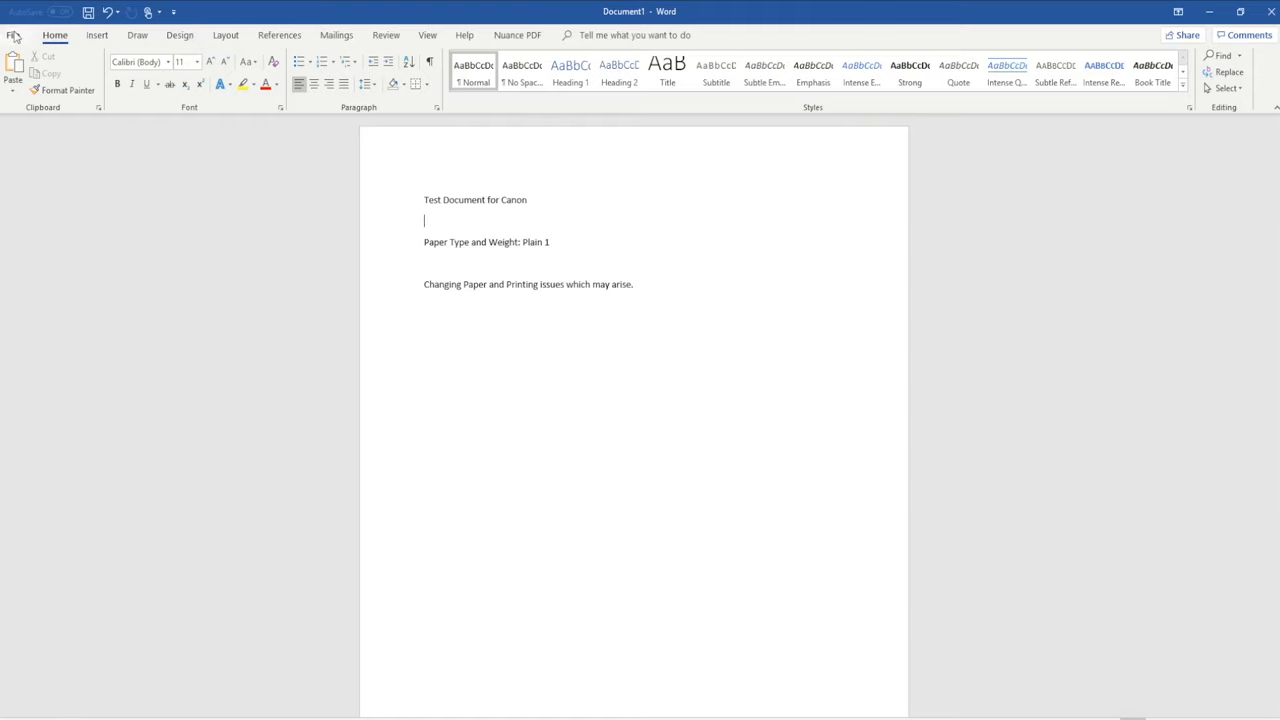
- Open Printer Properties for the Demo - Canon printer from Word's Print screen
click(14, 35)
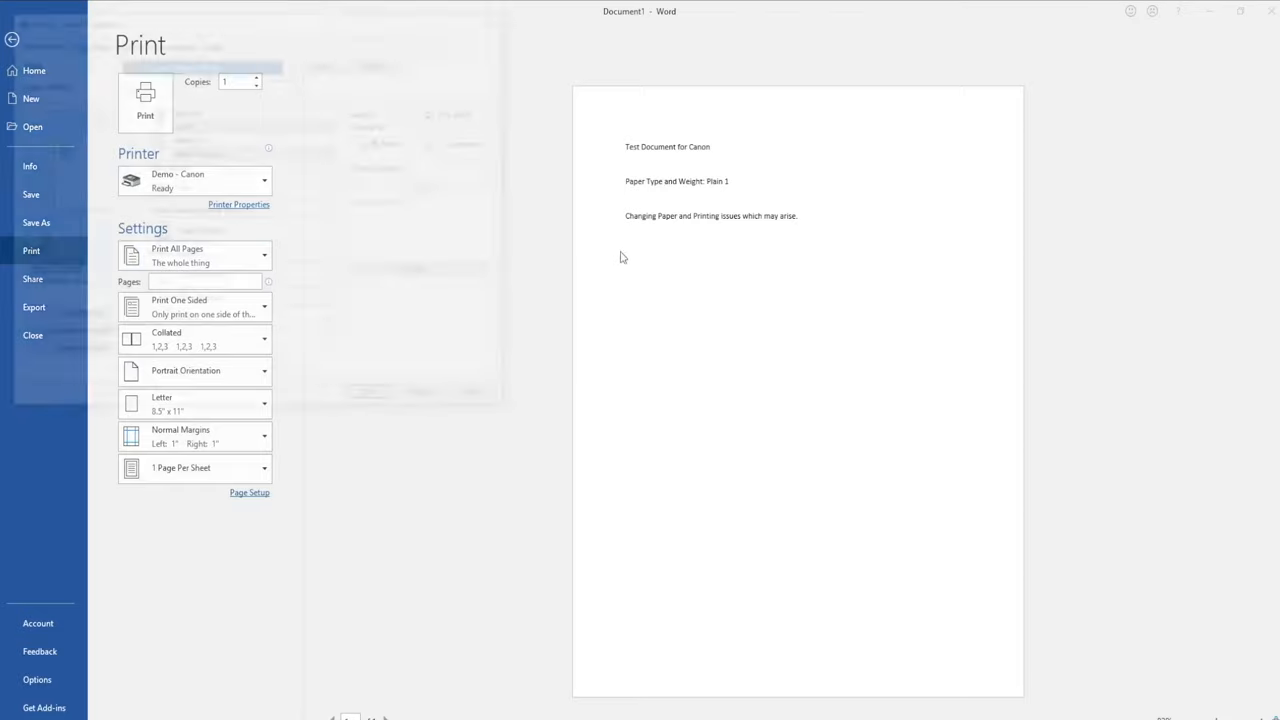
click(238, 204)
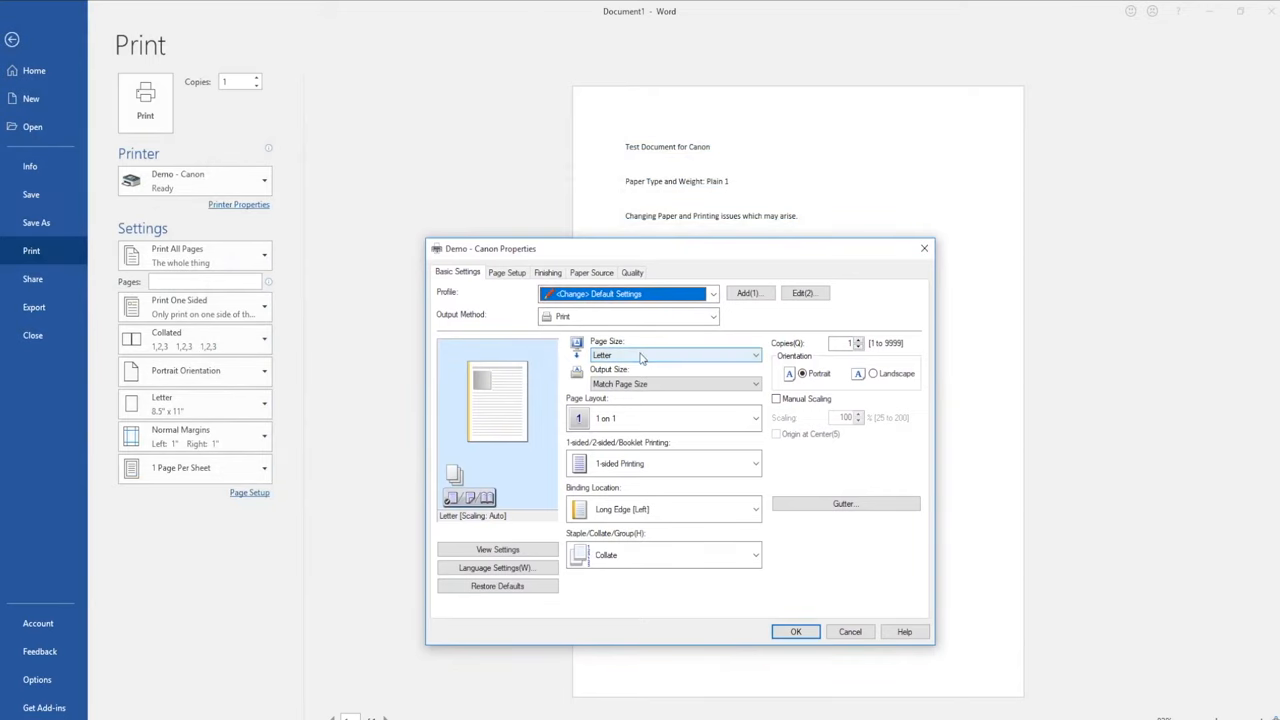
- Confirm Letter page size on Basic Settings and view the Paper Source settings
click(755, 355)
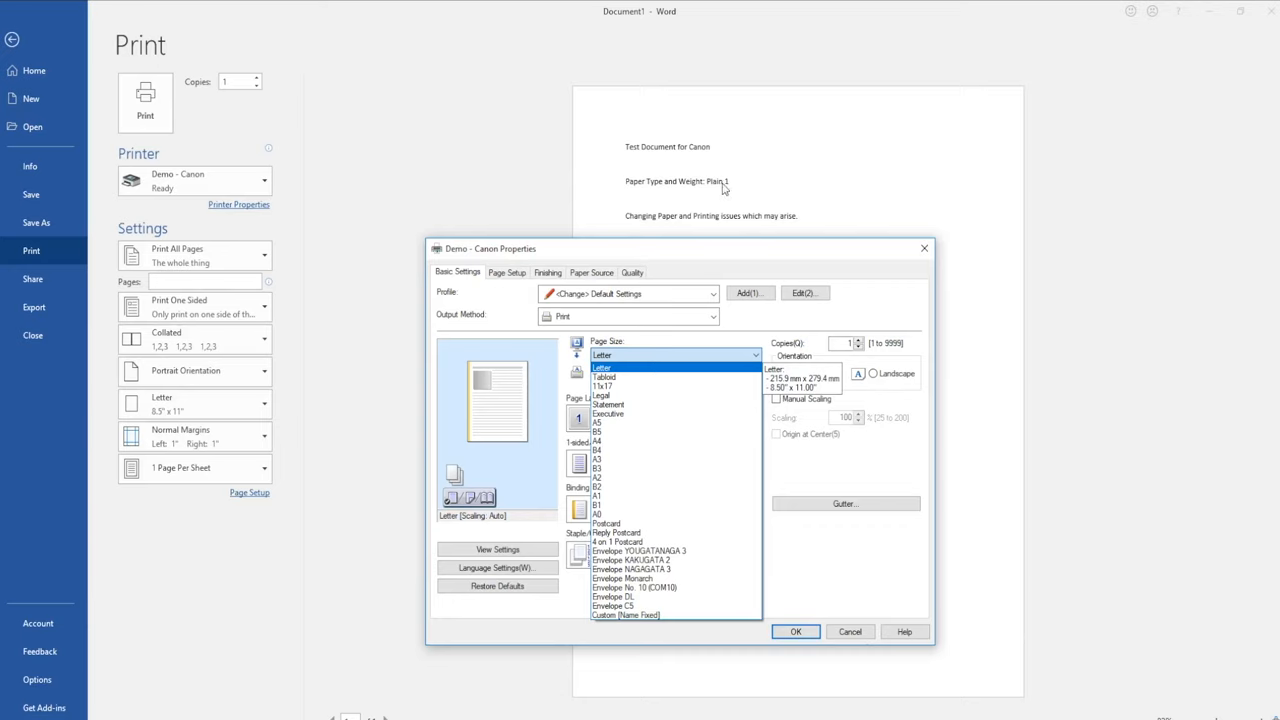
mouse_move(638, 326)
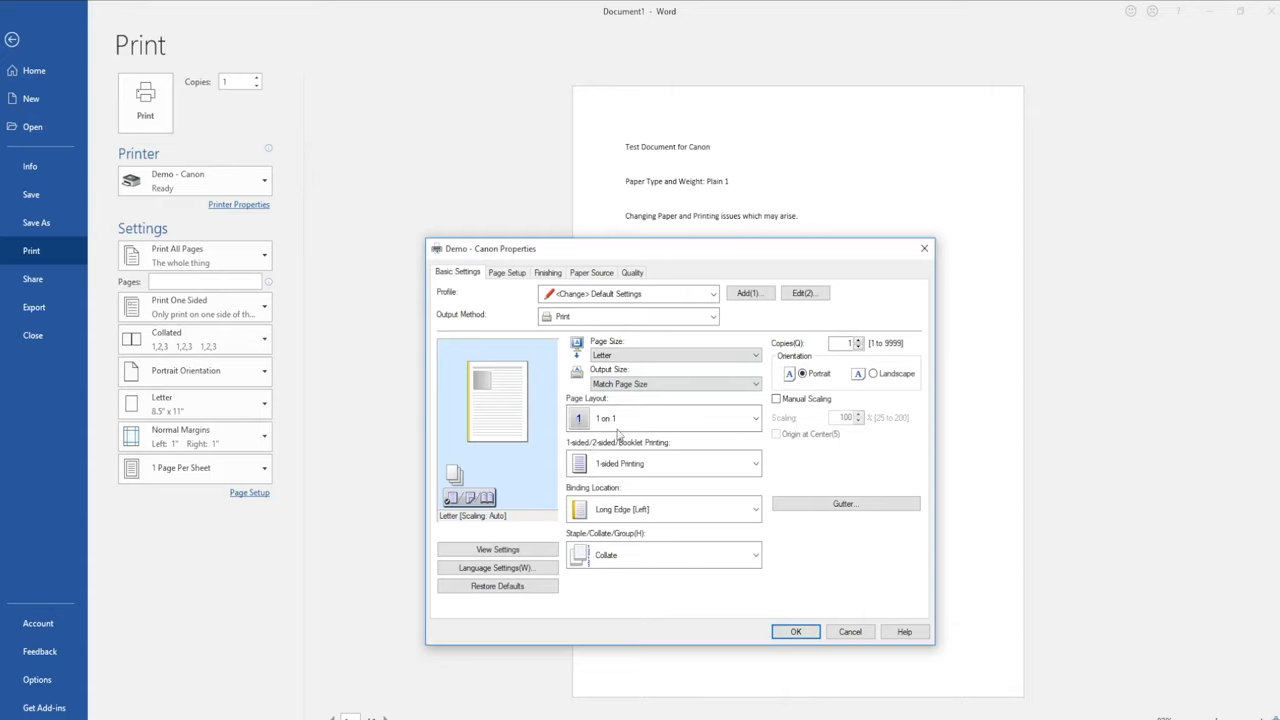
click(591, 272)
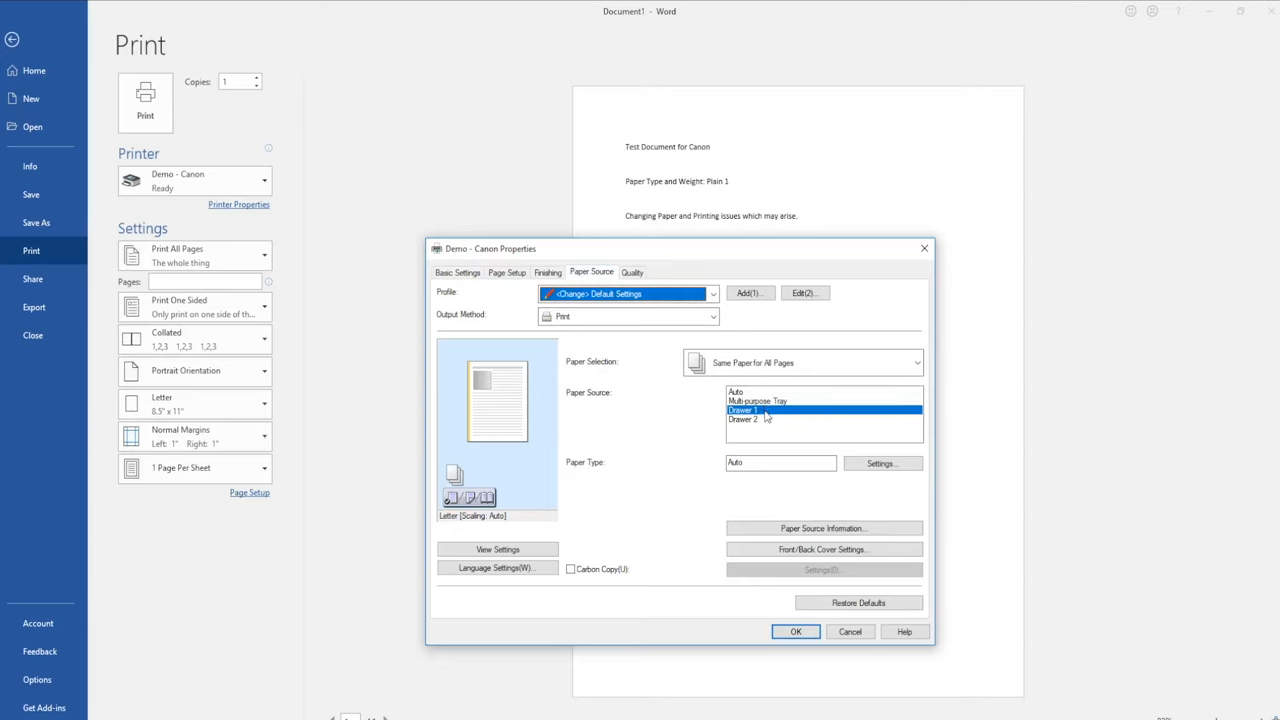
mouse_move(765, 455)
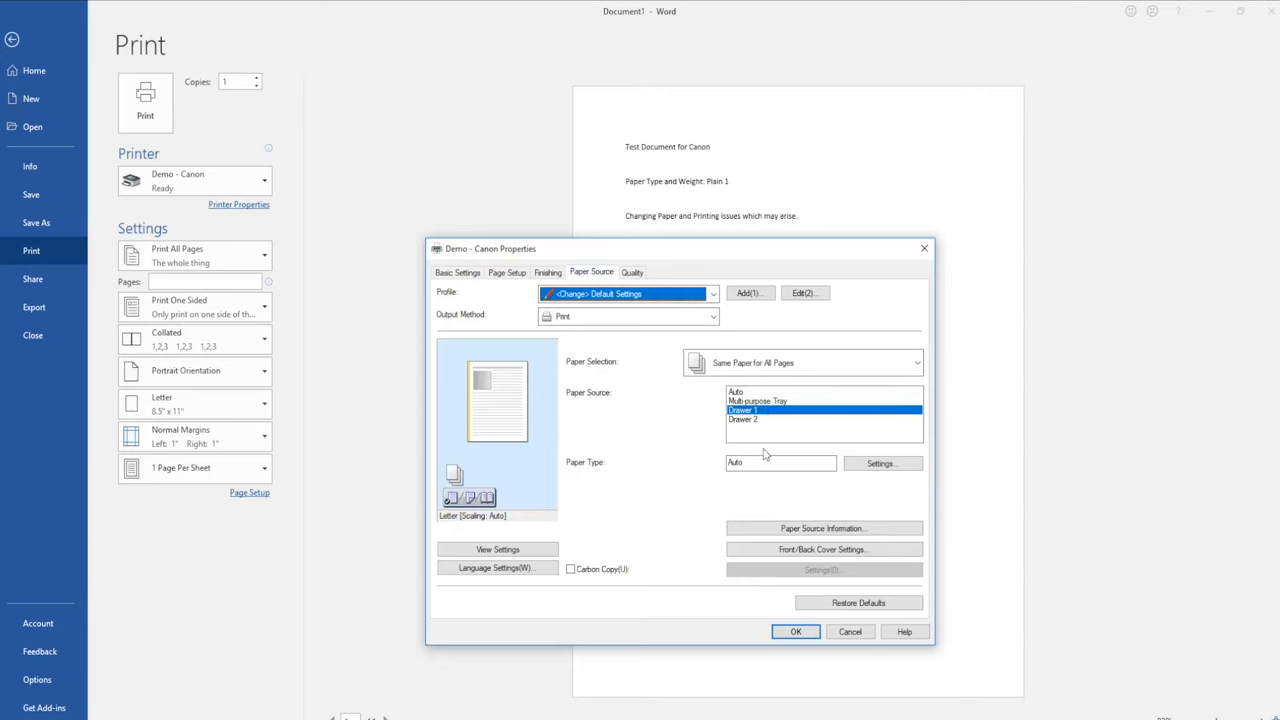
- Choose Drawer 1 as the paper source and bring up the Paper Type settings
click(781, 462)
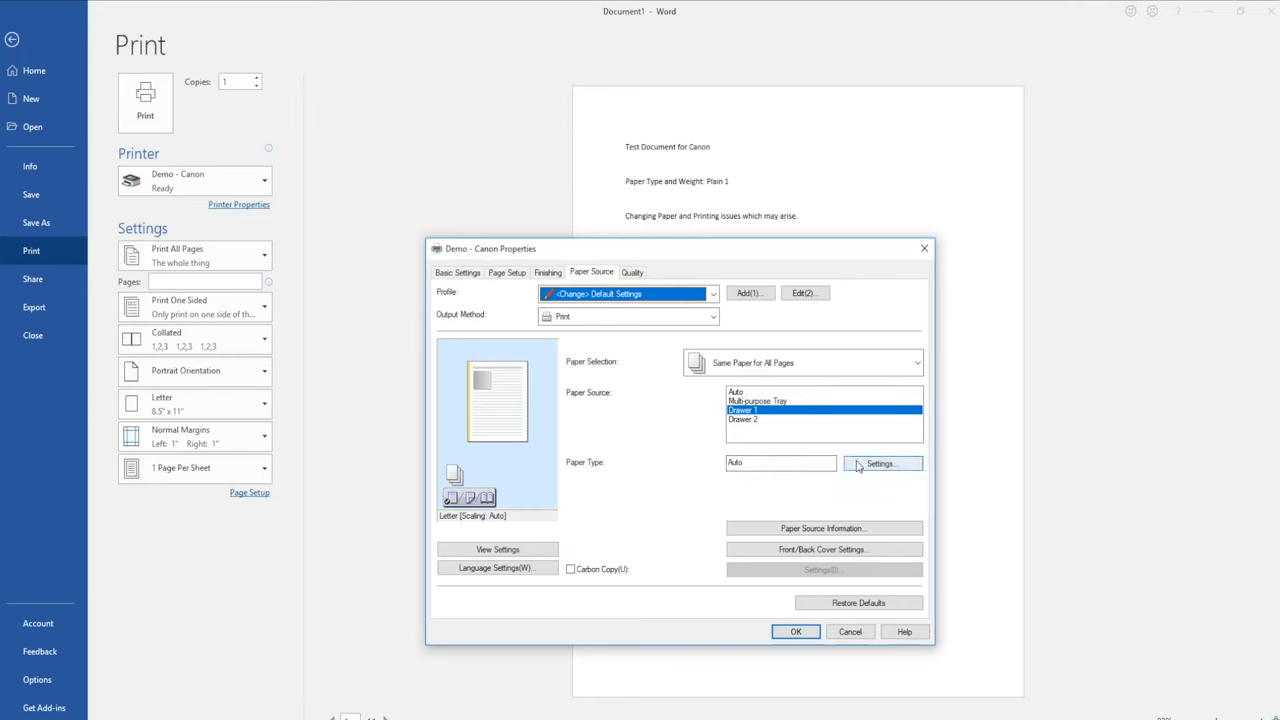
click(880, 463)
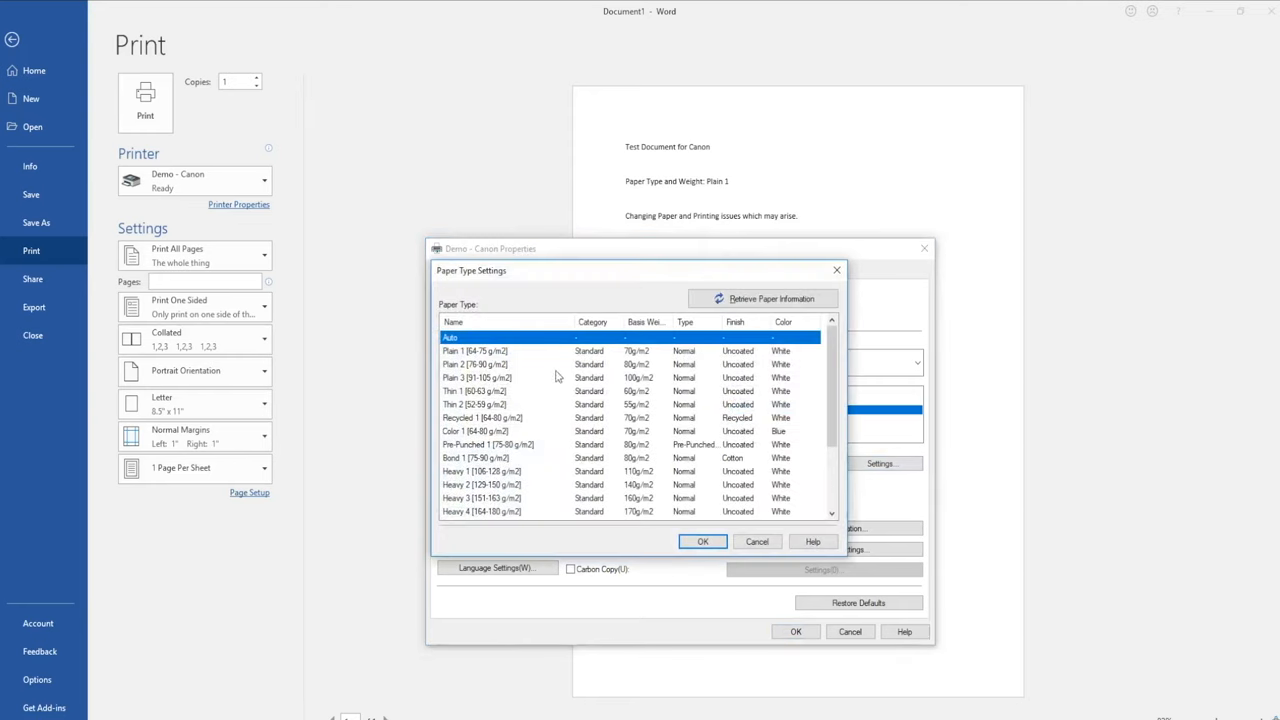
mouse_move(497, 358)
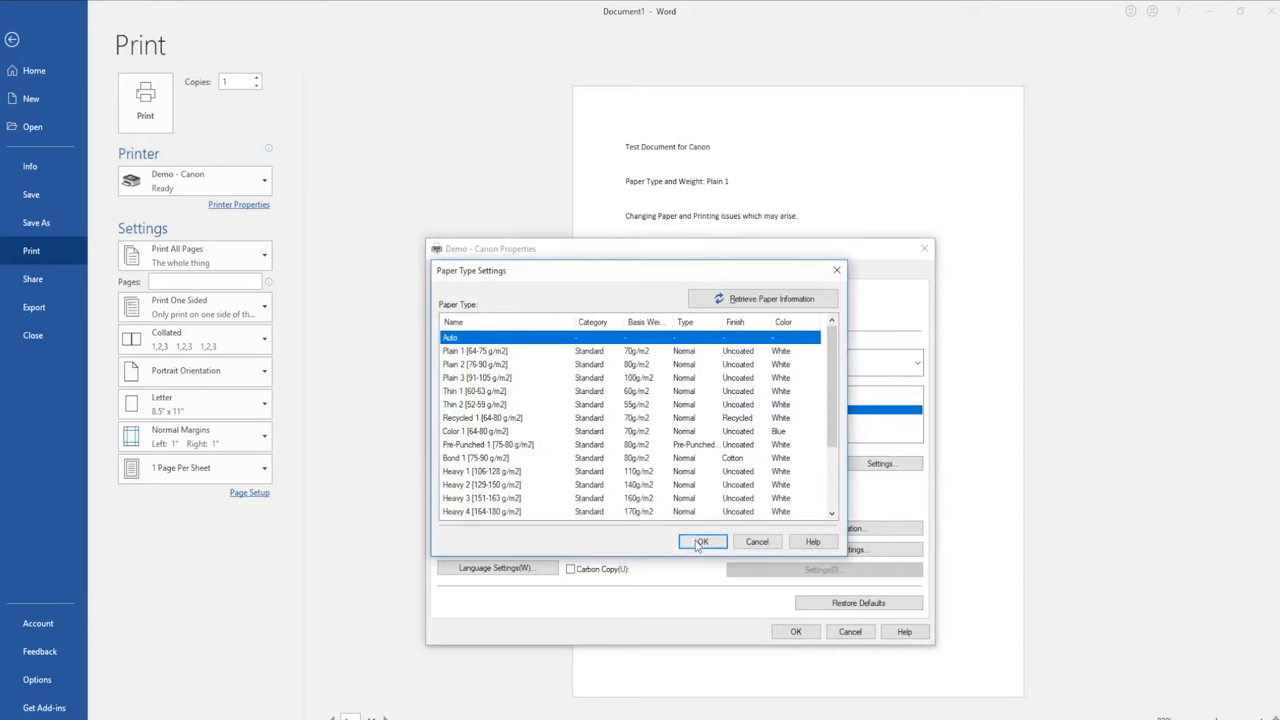
- Confirm Auto as the Canon paper type
click(701, 541)
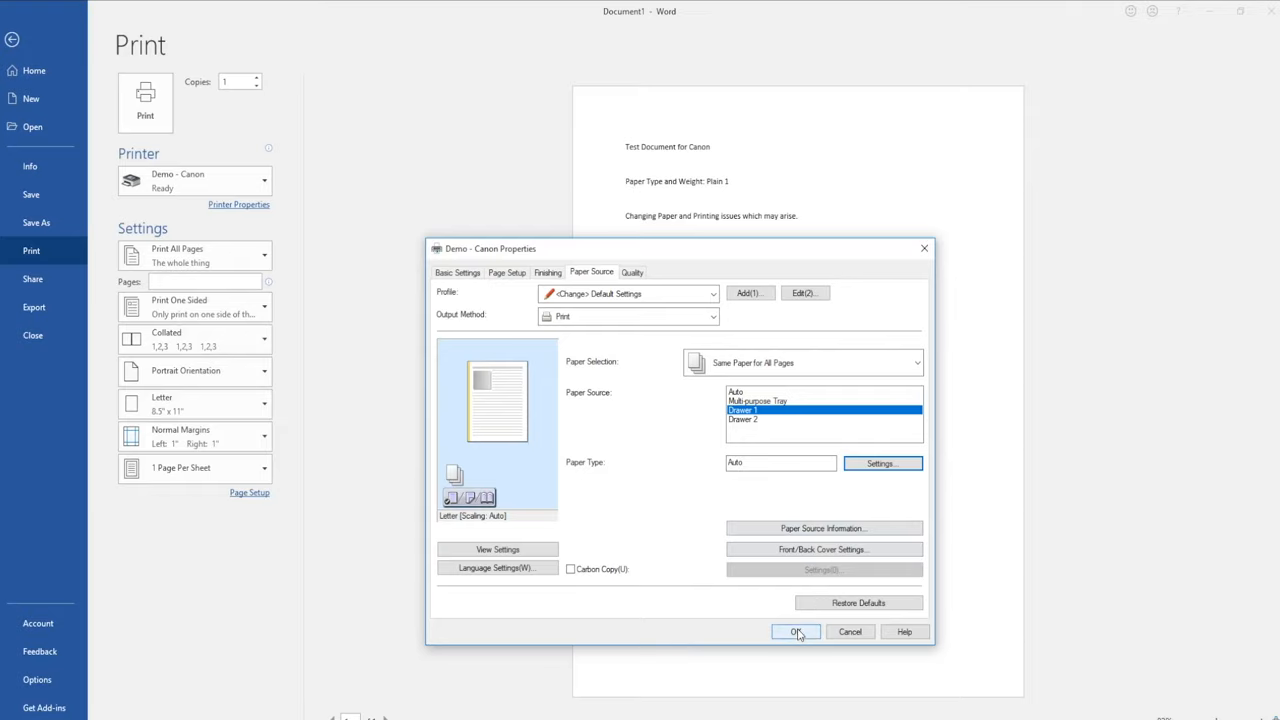
- Apply the Letter, Drawer 1, Auto Canon properties and leave Backstage view
click(794, 631)
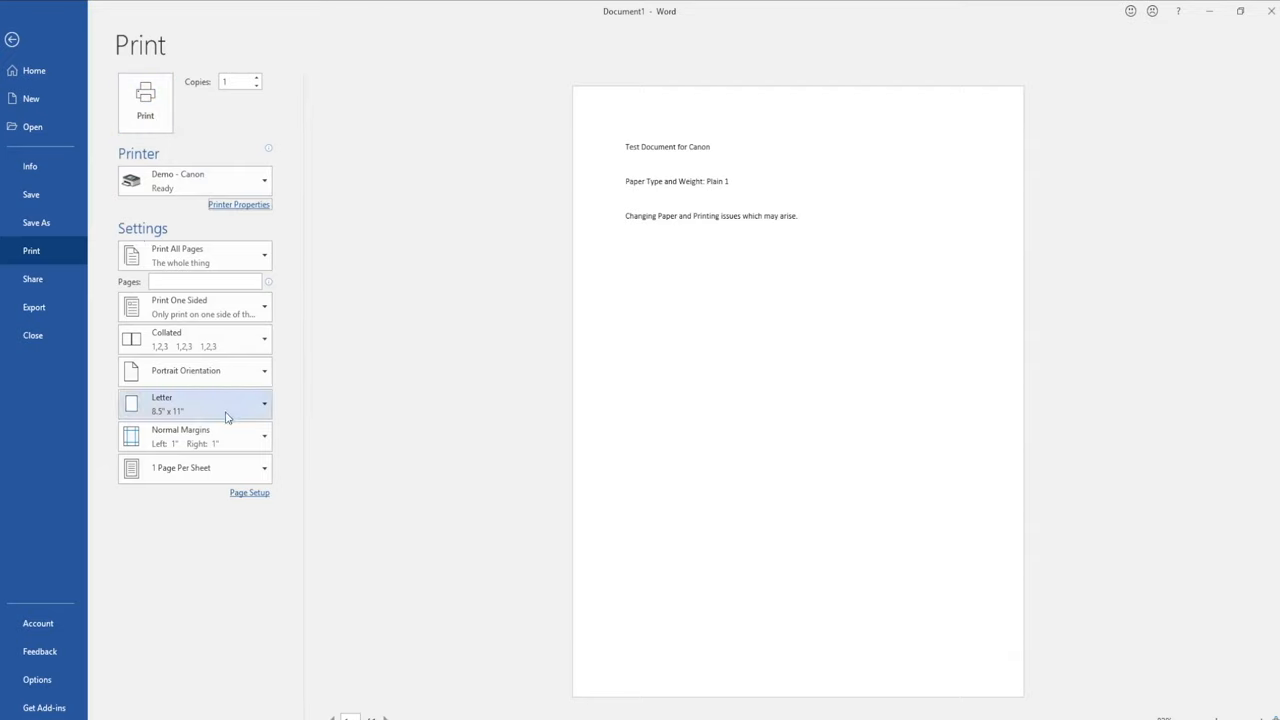
mouse_move(214, 22)
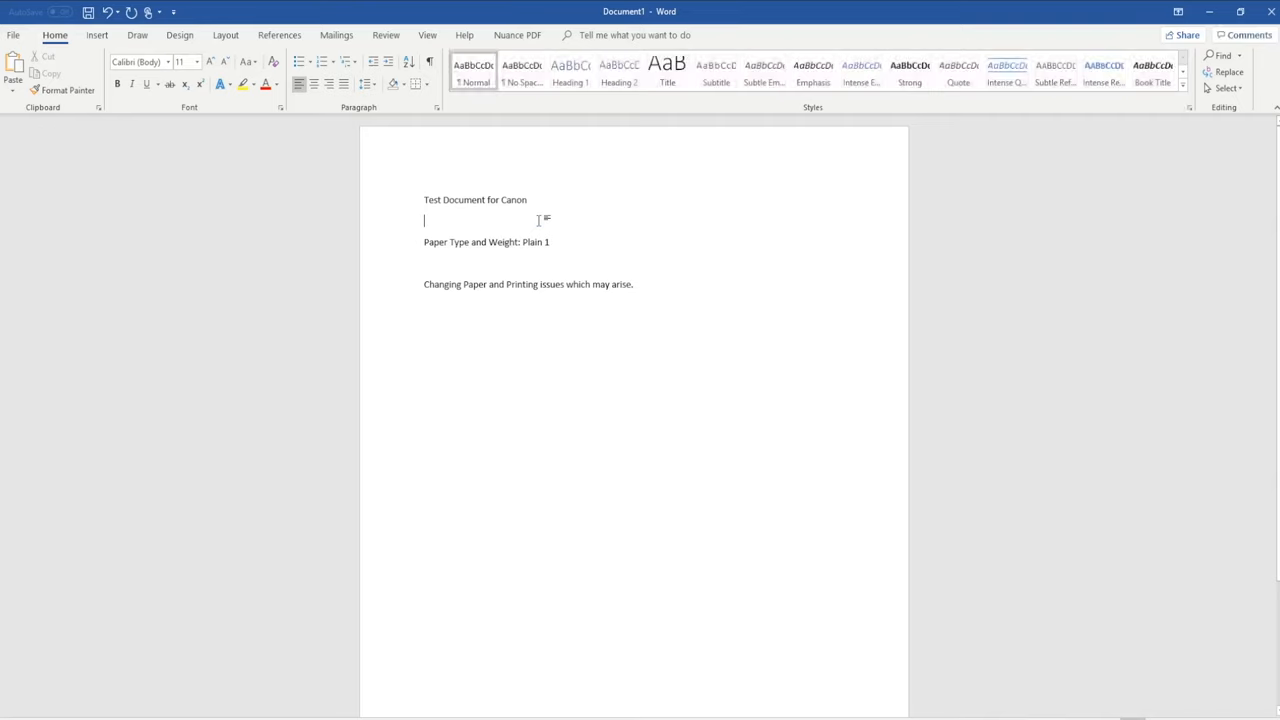
mouse_move(588, 219)
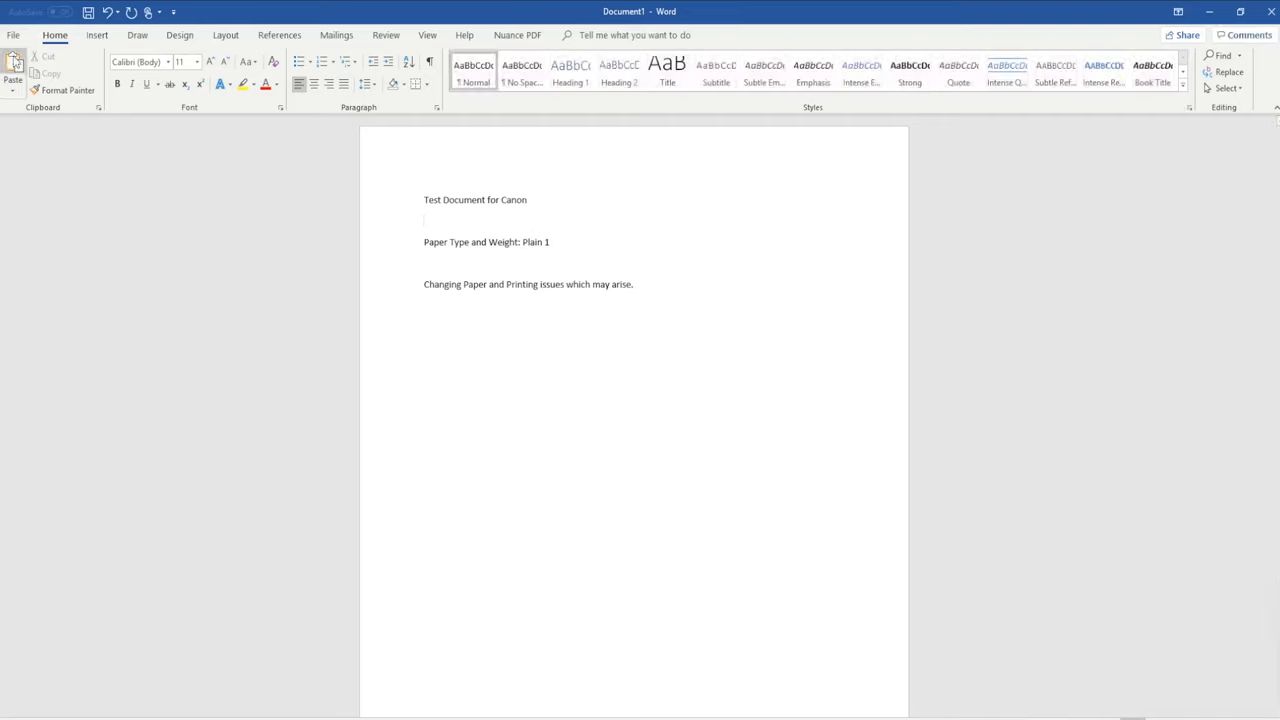
click(13, 35)
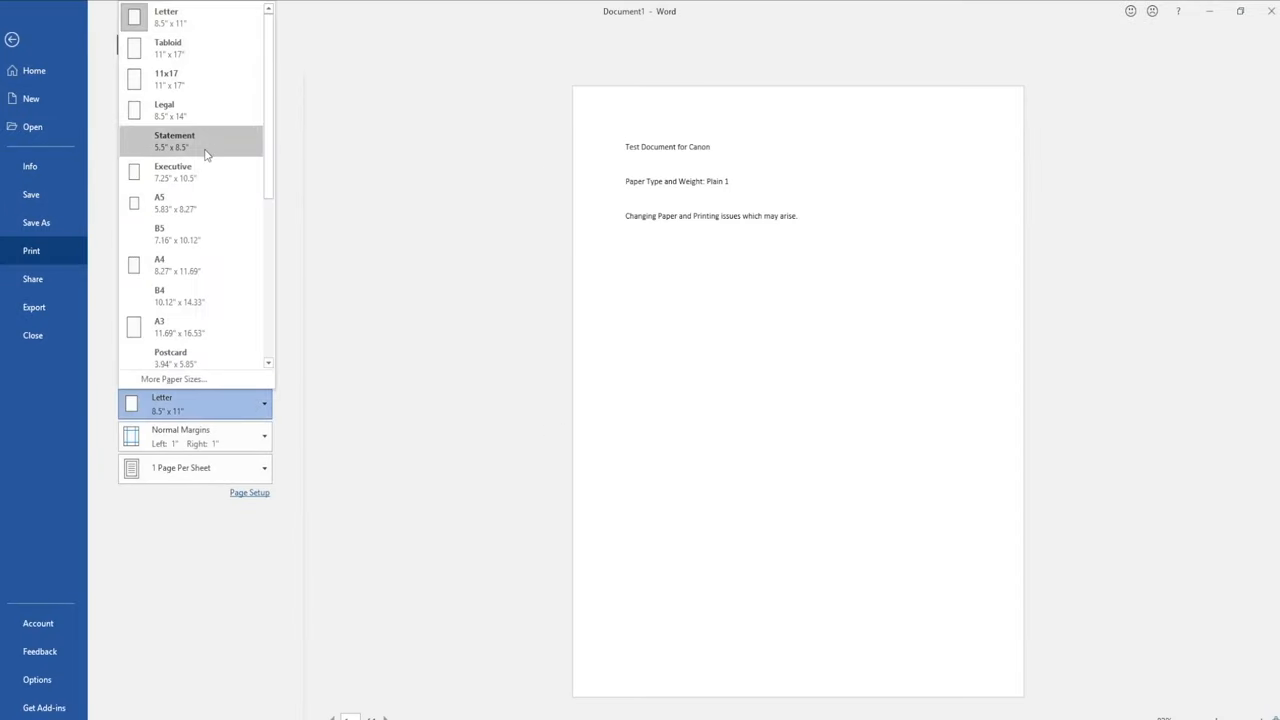
- Choose Executive (7.25" x 10.5") as the print paper size
click(172, 171)
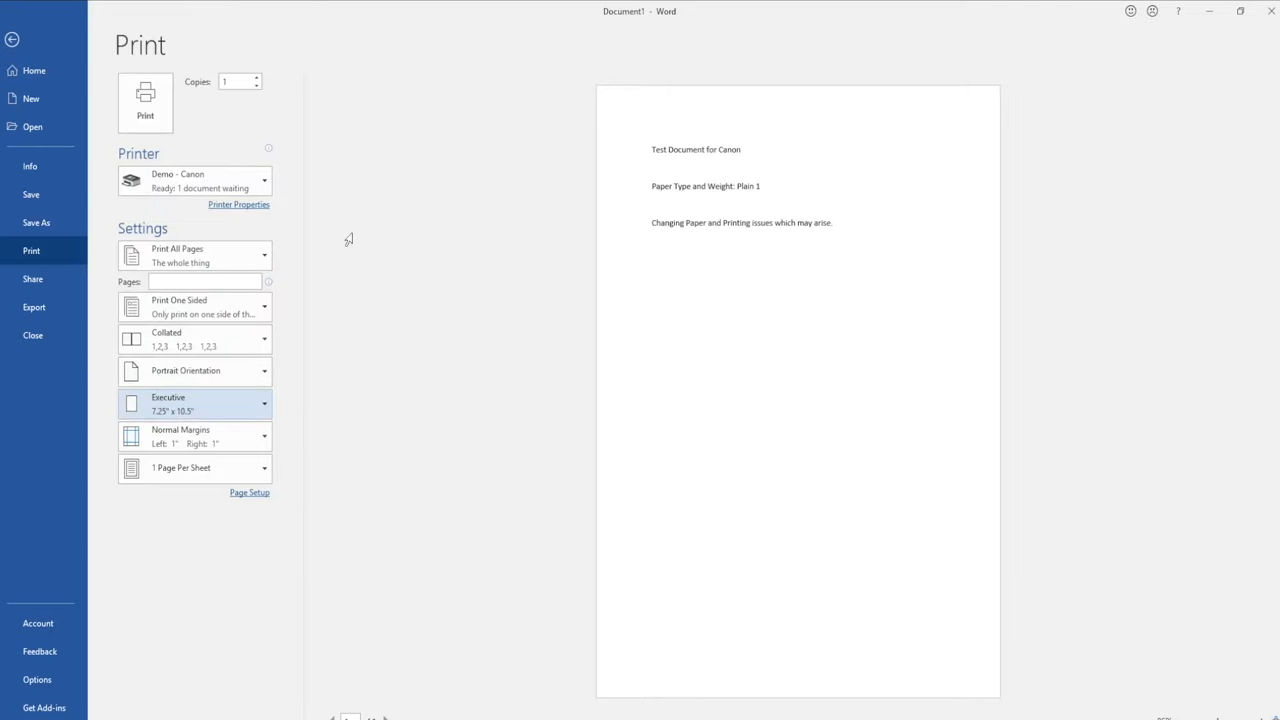
mouse_move(354, 261)
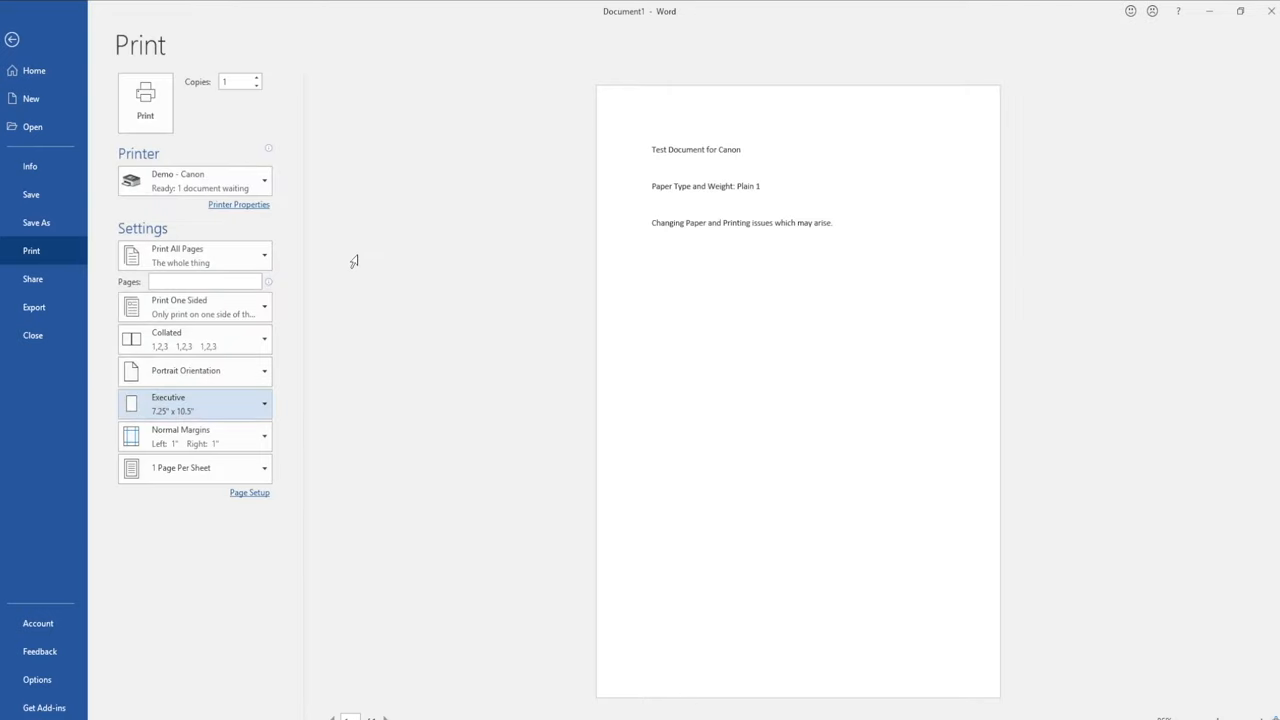